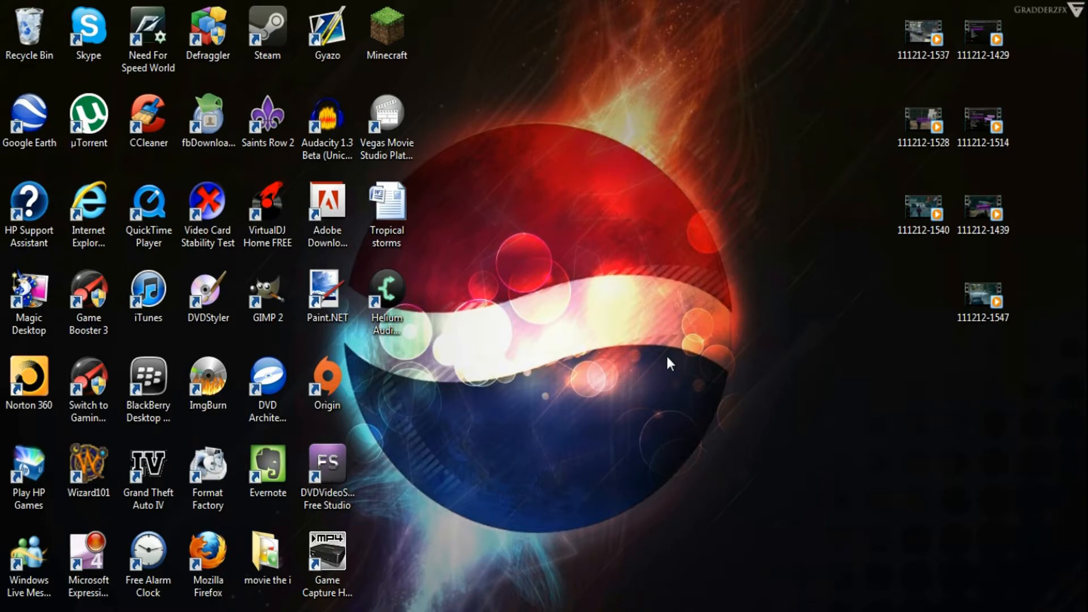
mouse_move(483, 396)
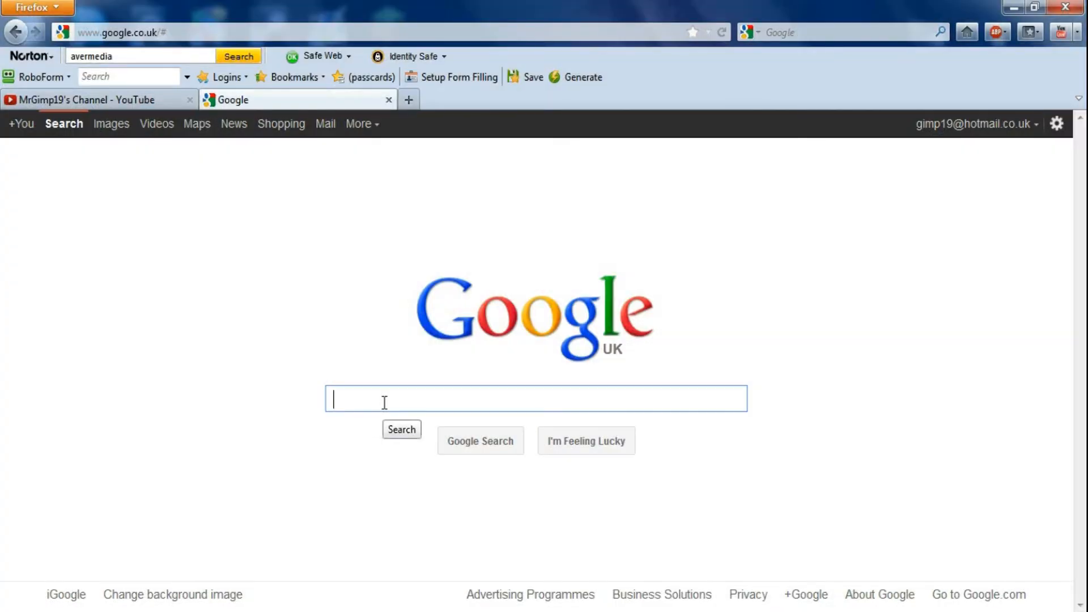
Search Google for 'avermedia' so the official AVerMedia site is listed first.
right_click(384, 397)
text(avermedia)
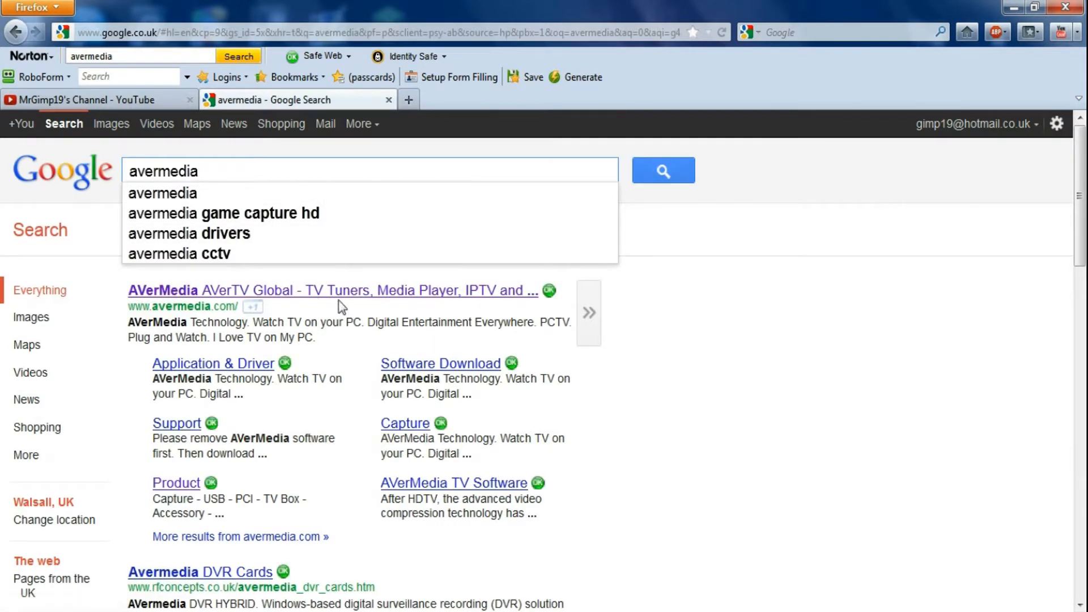
mouse_move(340, 298)
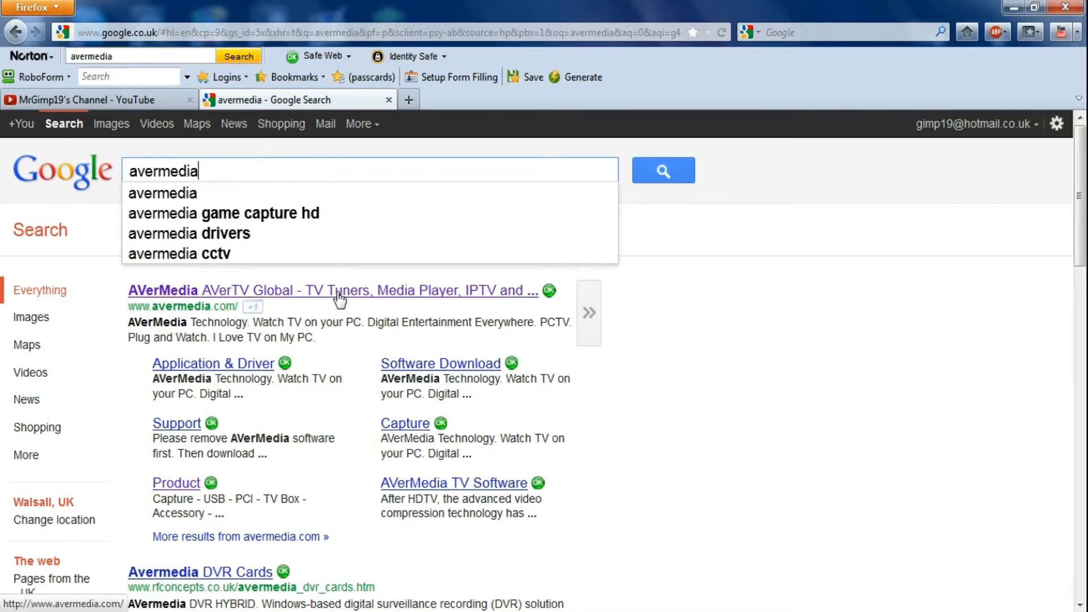
Go from the AVerMedia search result to its Product menu and show the Capture category.
click(331, 290)
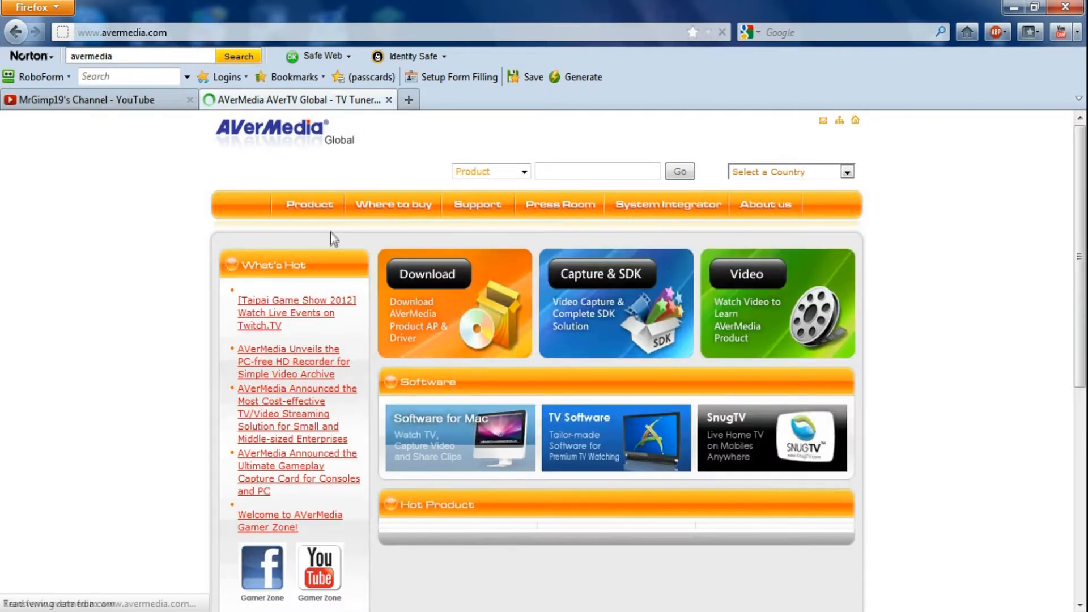
click(308, 204)
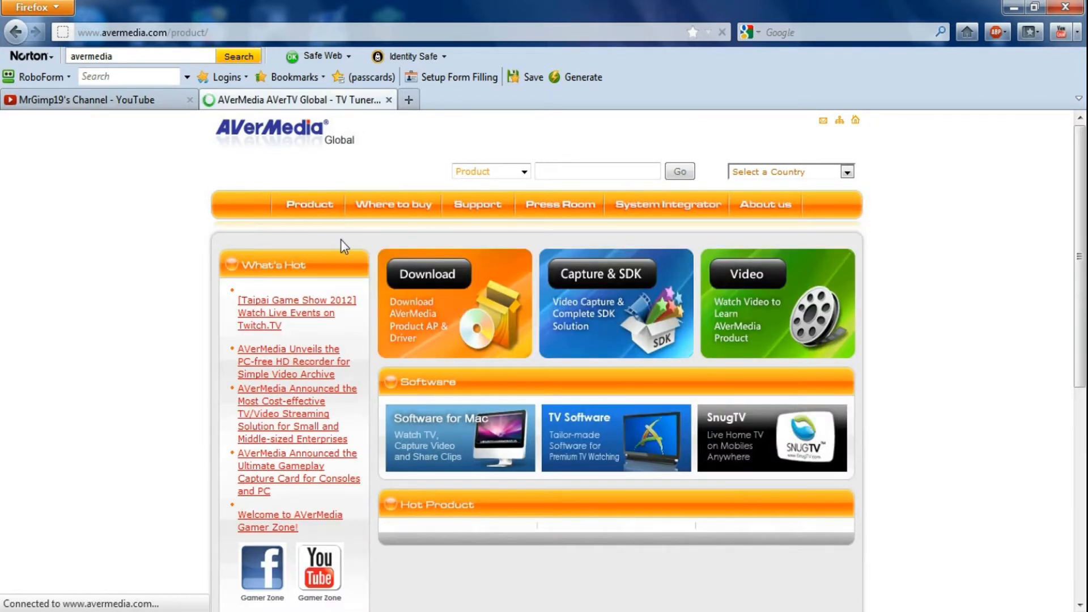
click(308, 204)
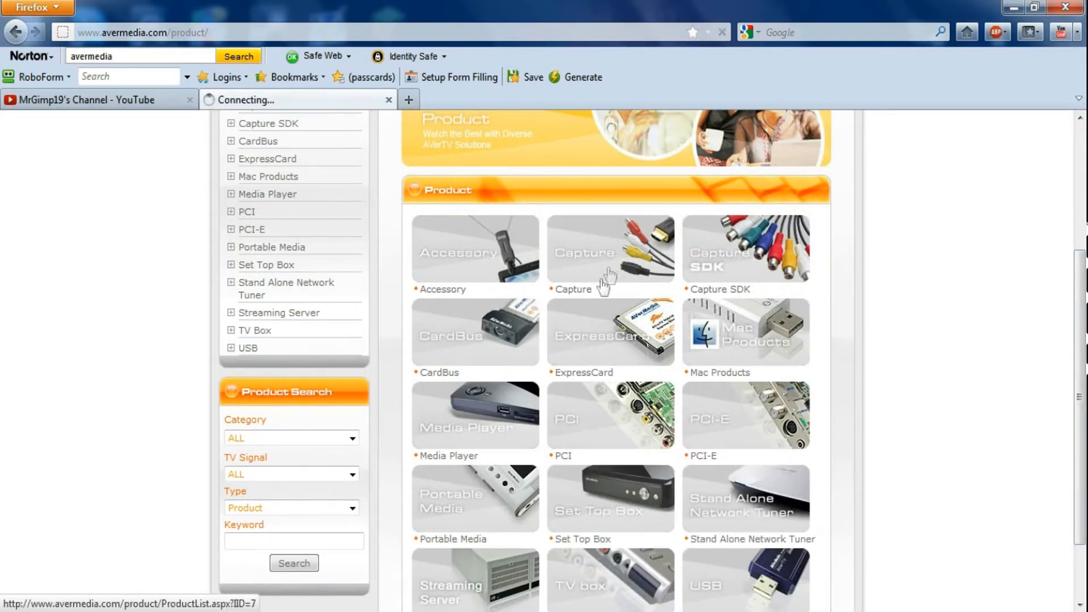
click(609, 251)
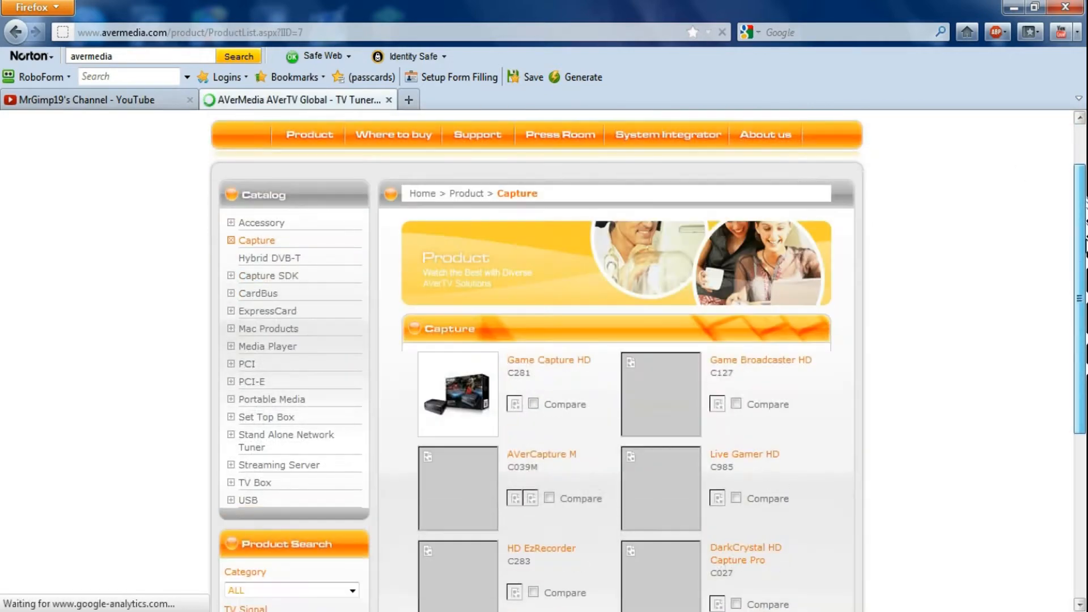
scroll(down, 3)
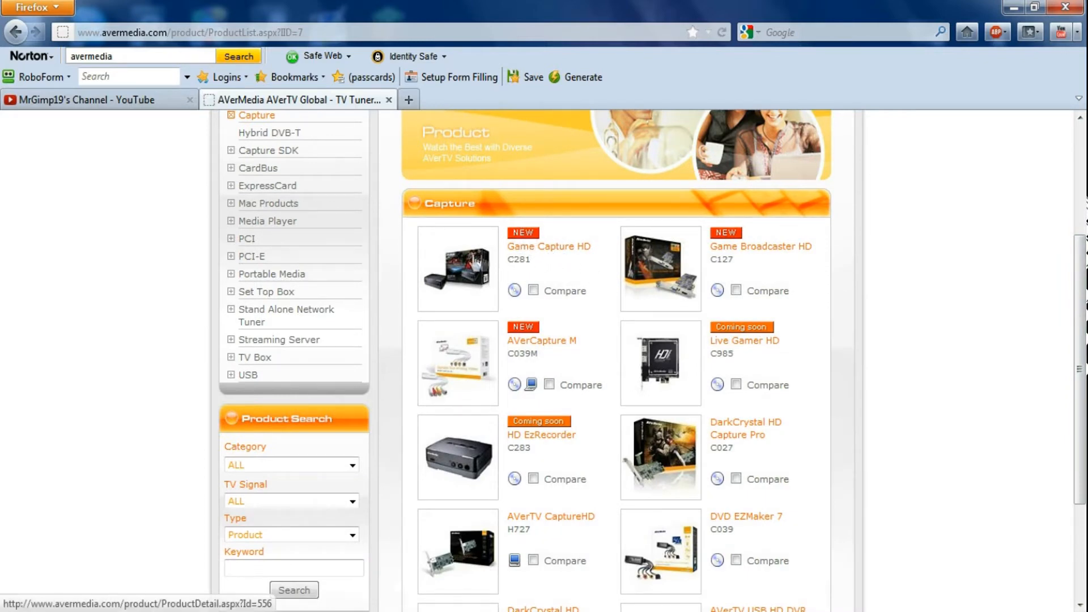
mouse_move(475, 262)
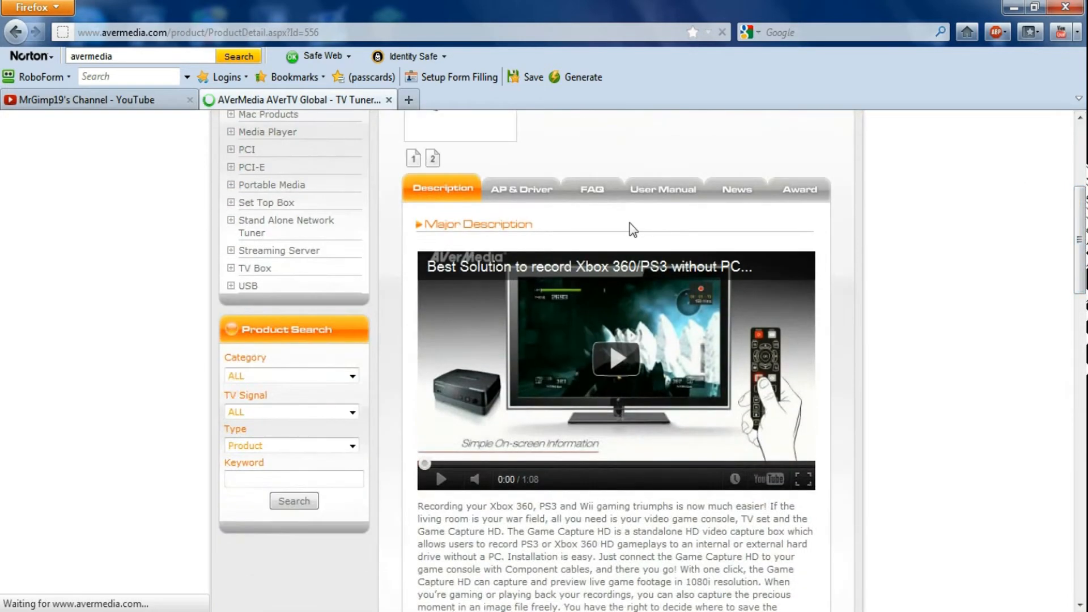
Show the Game Capture HD (C281) software and driver downloads list.
click(520, 188)
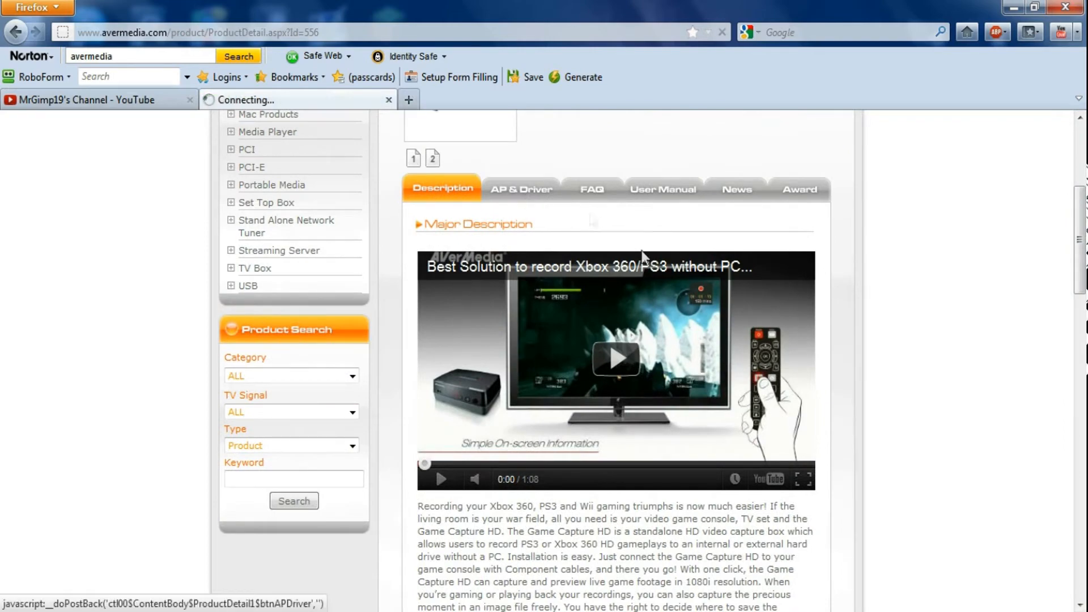
click(520, 188)
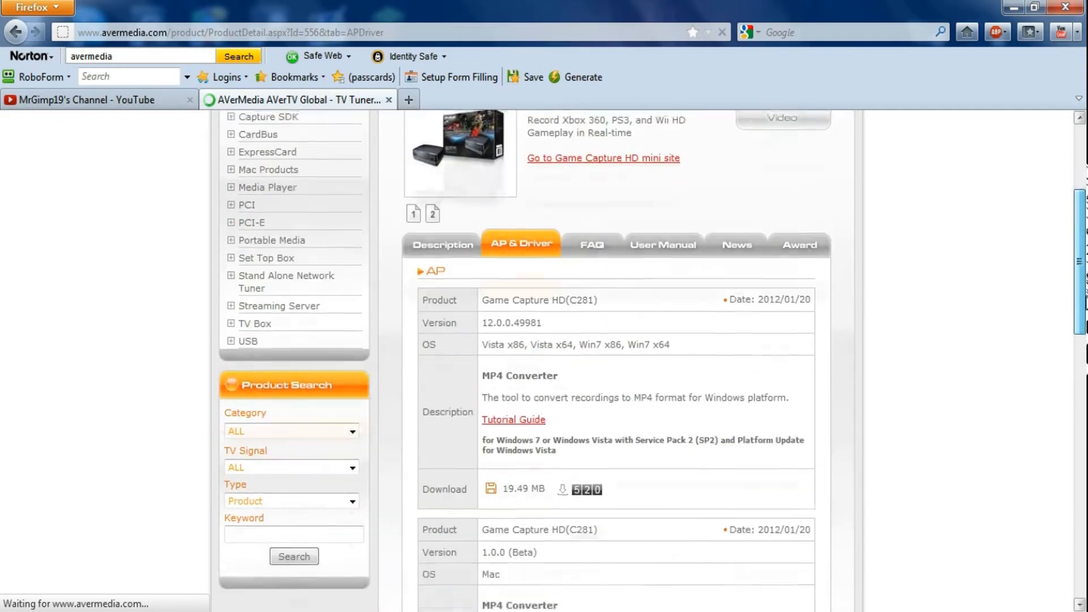
scroll(down, 3)
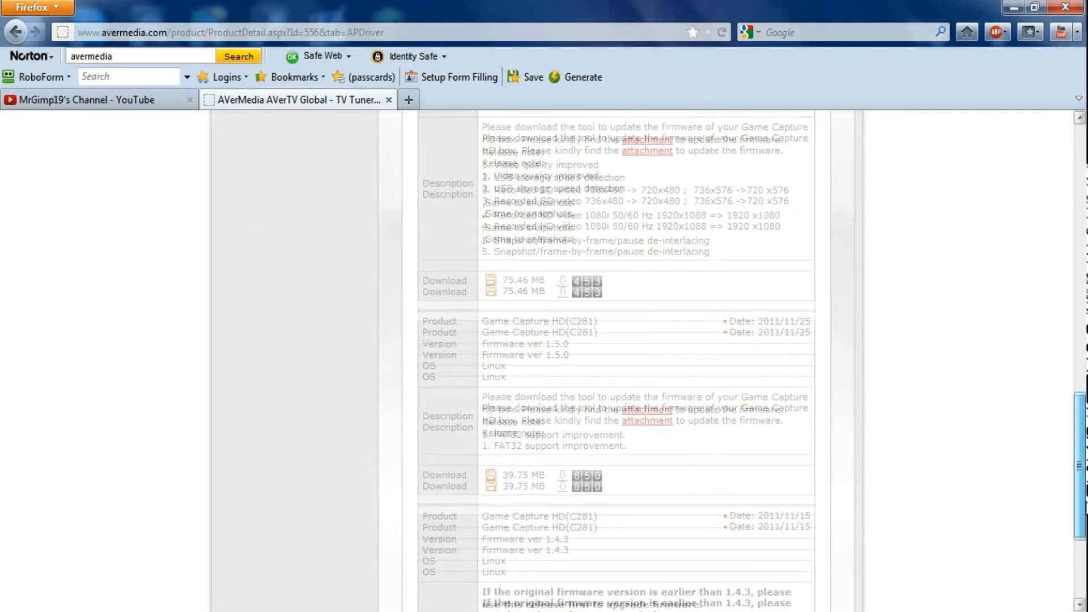
scroll(down, 3)
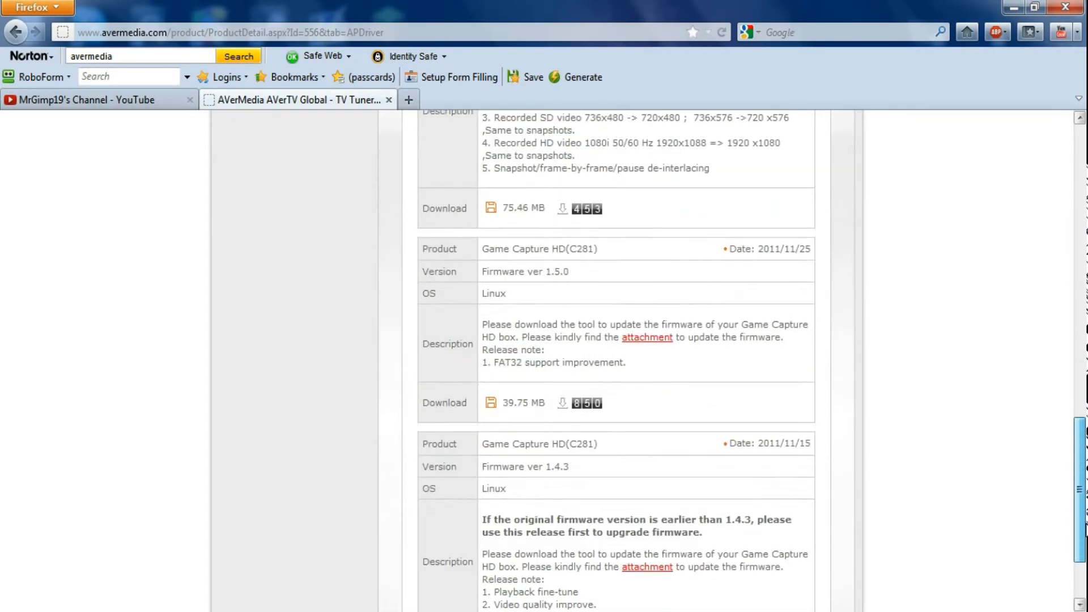
scroll(down, 3)
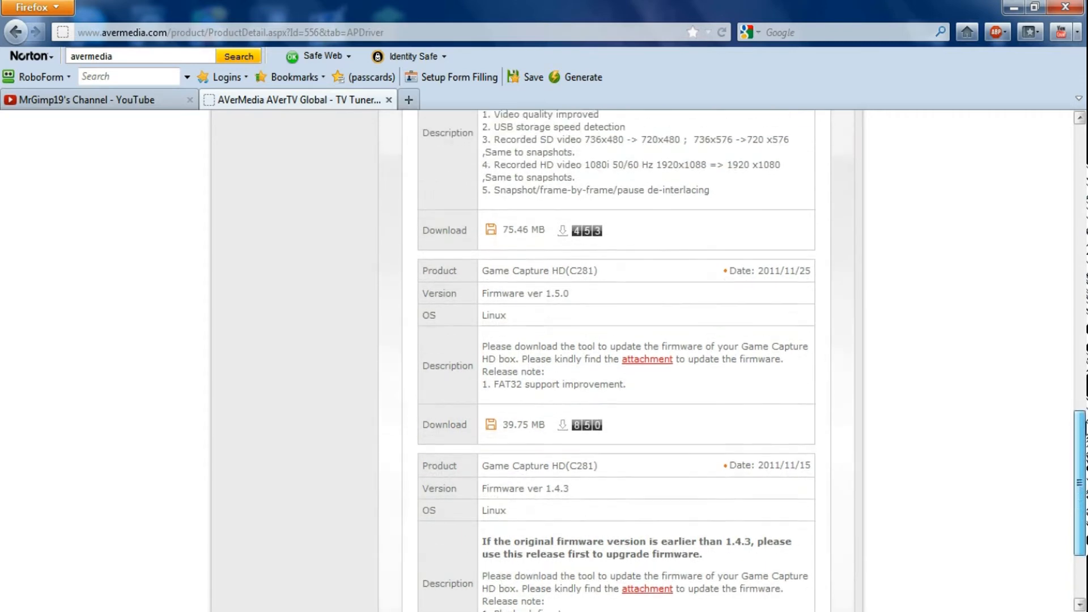
Locate the Linux Firmware ver 1.5.0 entry in the C281 download list.
scroll(down, 3)
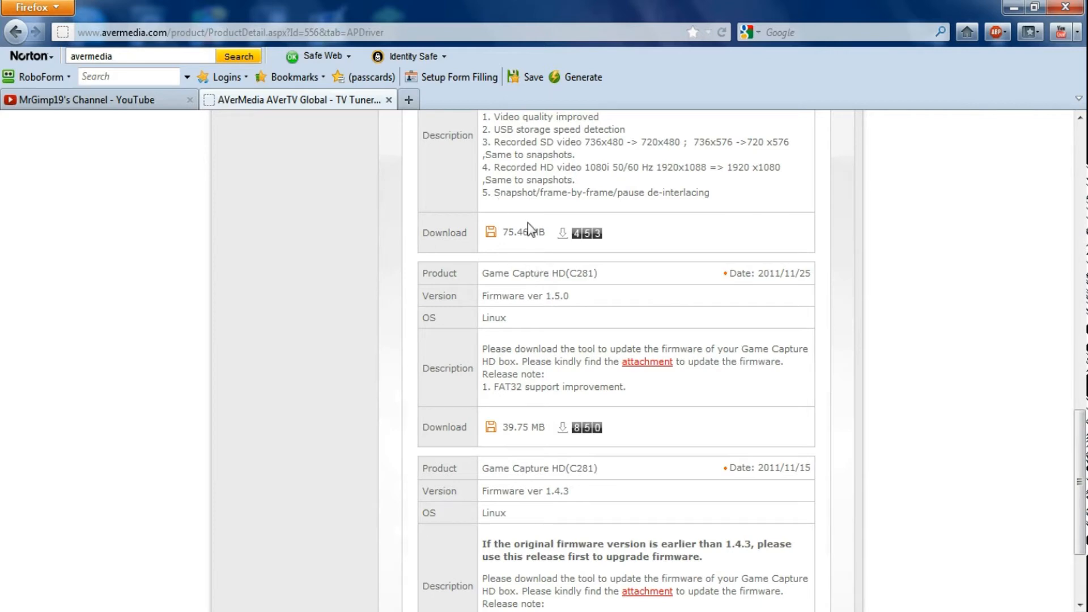
scroll(down, 3)
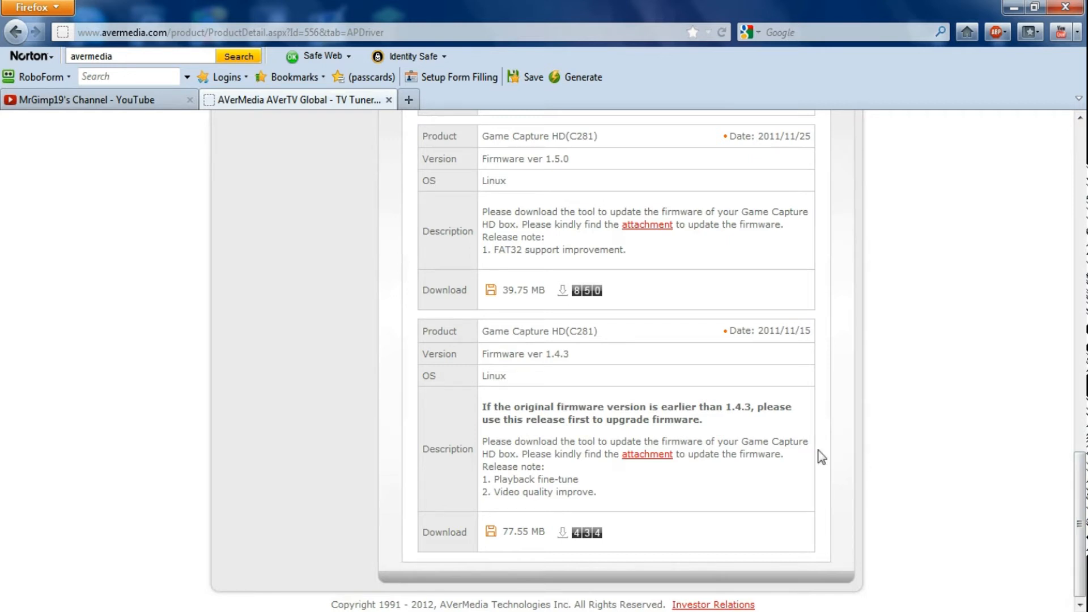
mouse_move(824, 466)
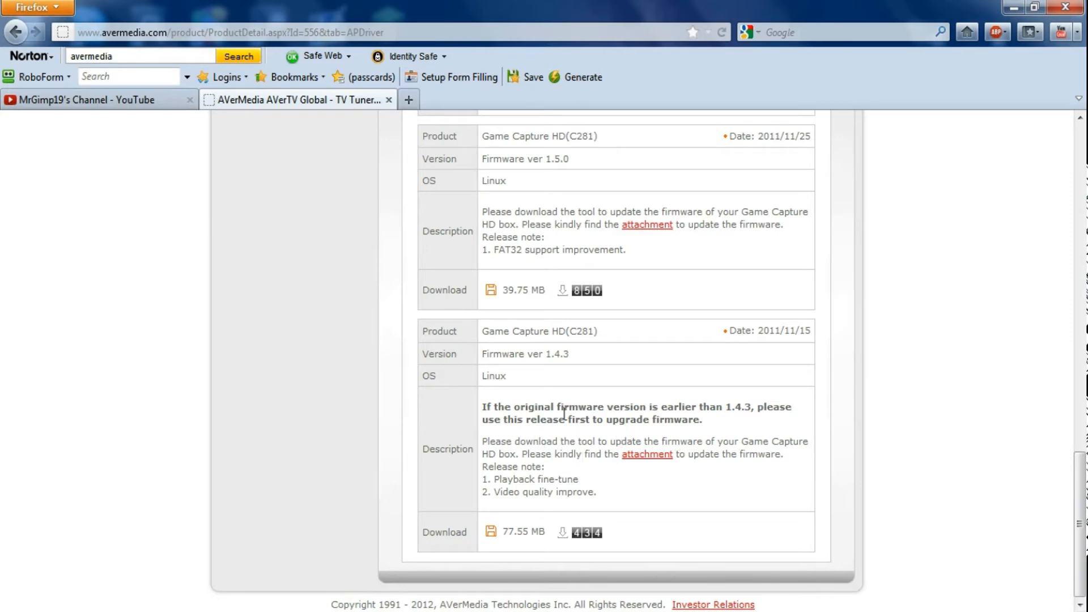
scroll(up, 3)
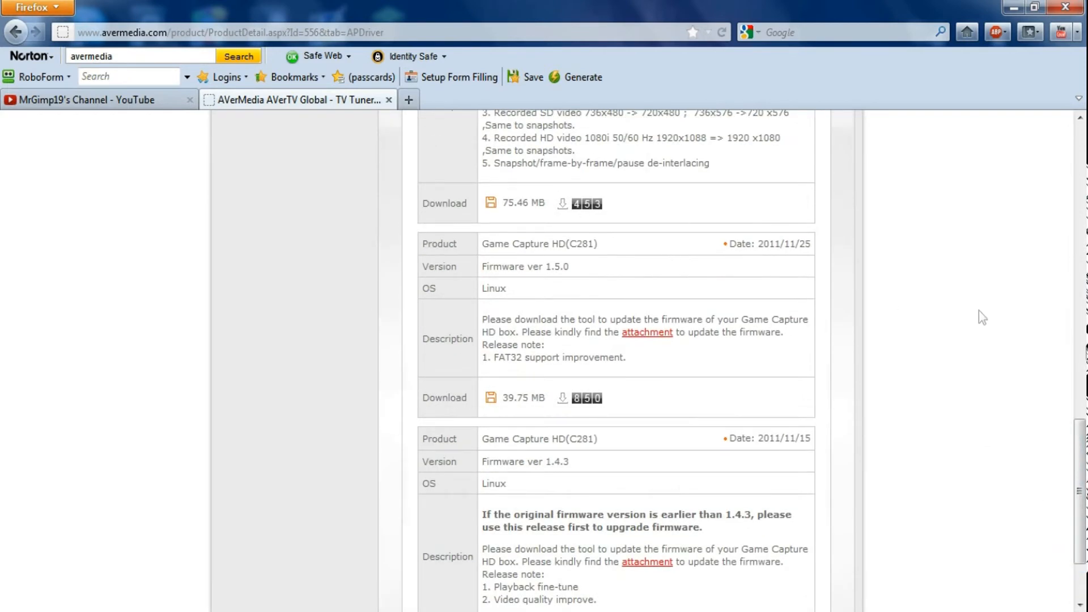
scroll(down, 3)
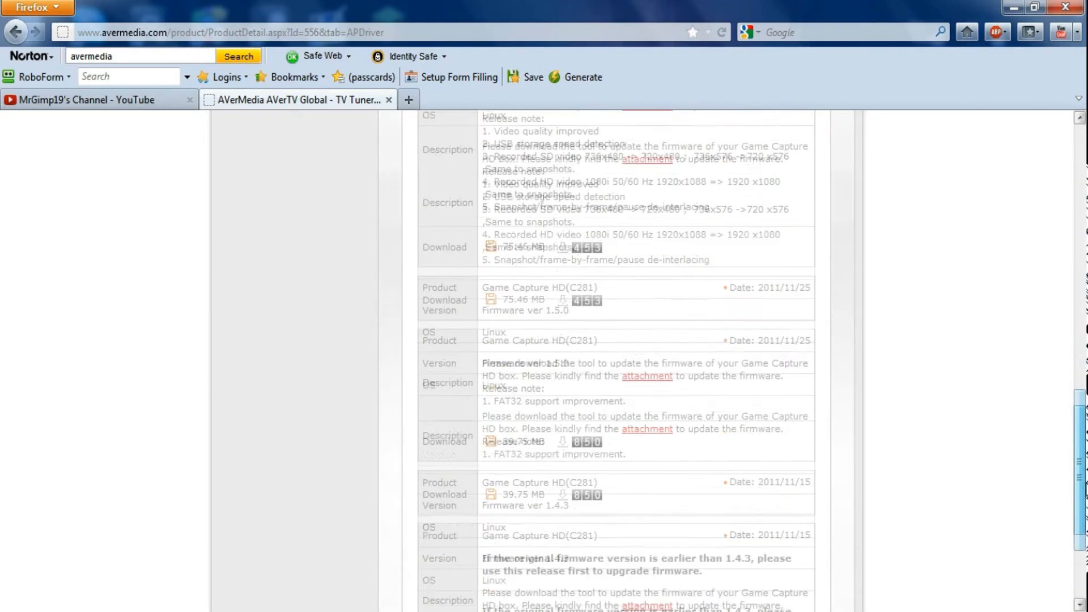
scroll(down, 3)
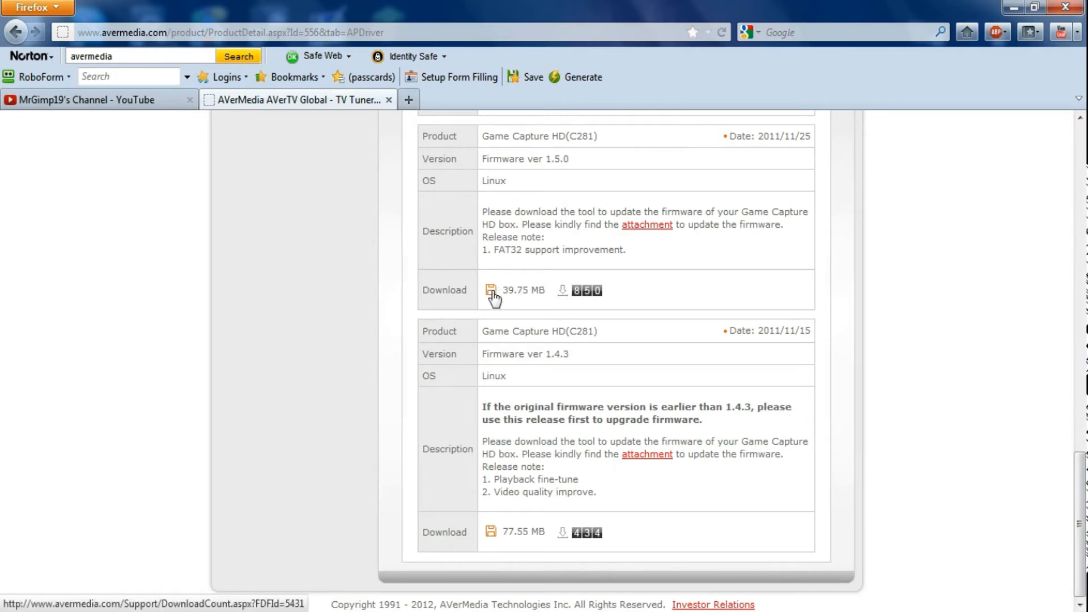
Download the Firmware ver 1.5.0 zip, saving it to the Downloads folder.
click(491, 290)
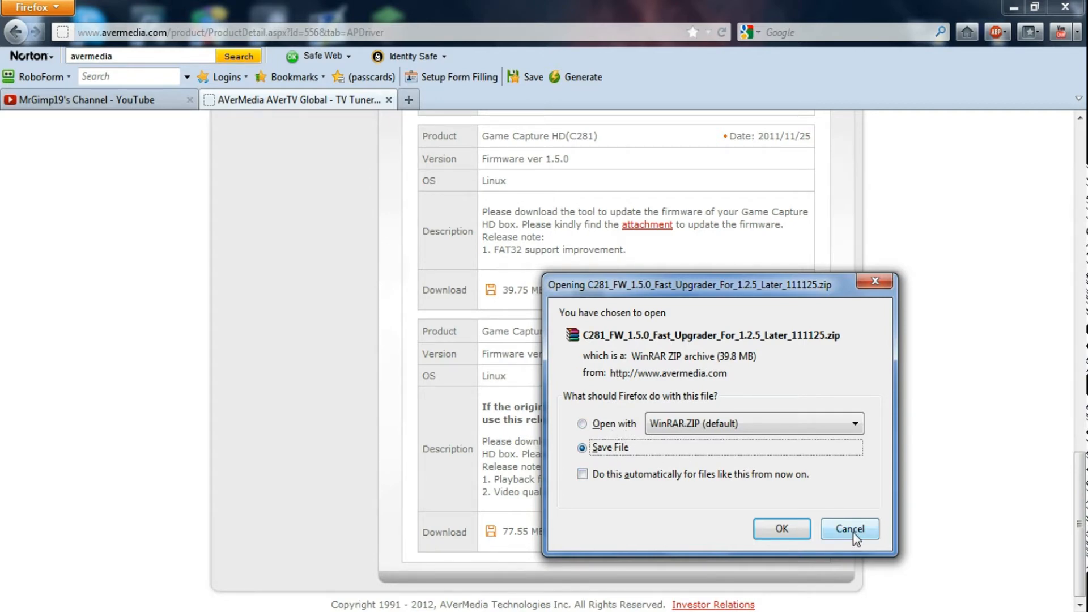
click(848, 530)
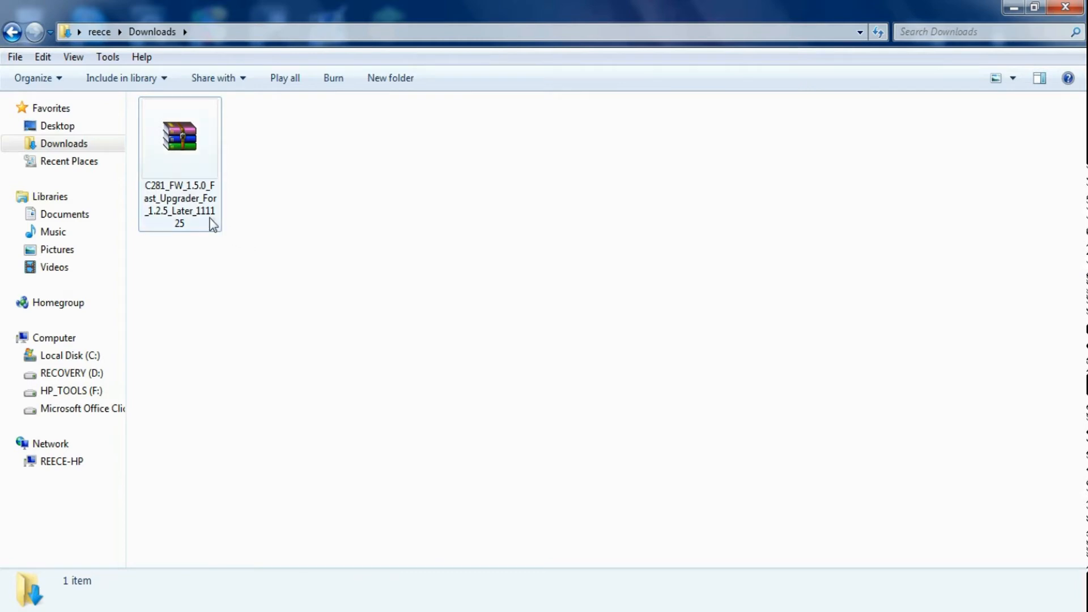
Open the downloaded C281_FW_1.5.0 zip from Downloads in WinRAR.
click(180, 138)
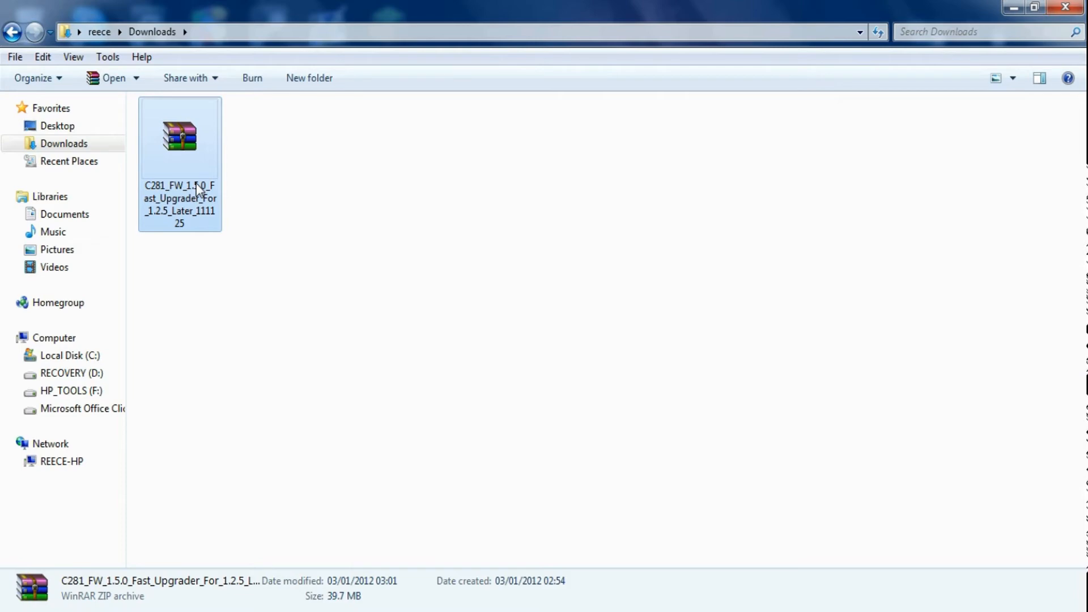
double_click(179, 135)
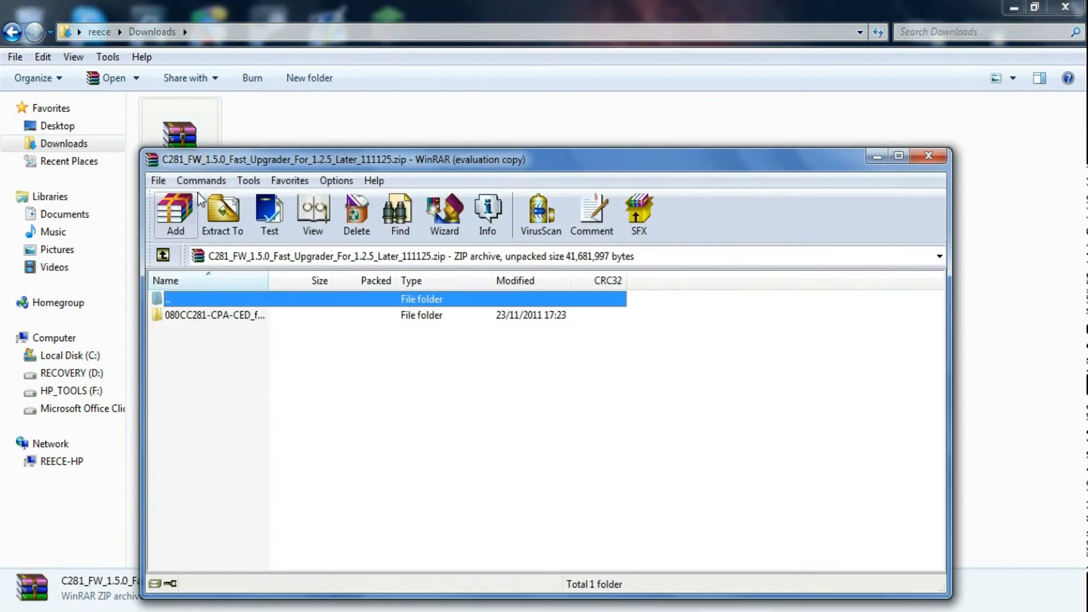
Reach the c281 BIN firmware file in the 080CC281 folder and put WinRAR beside the Downloads window.
click(222, 216)
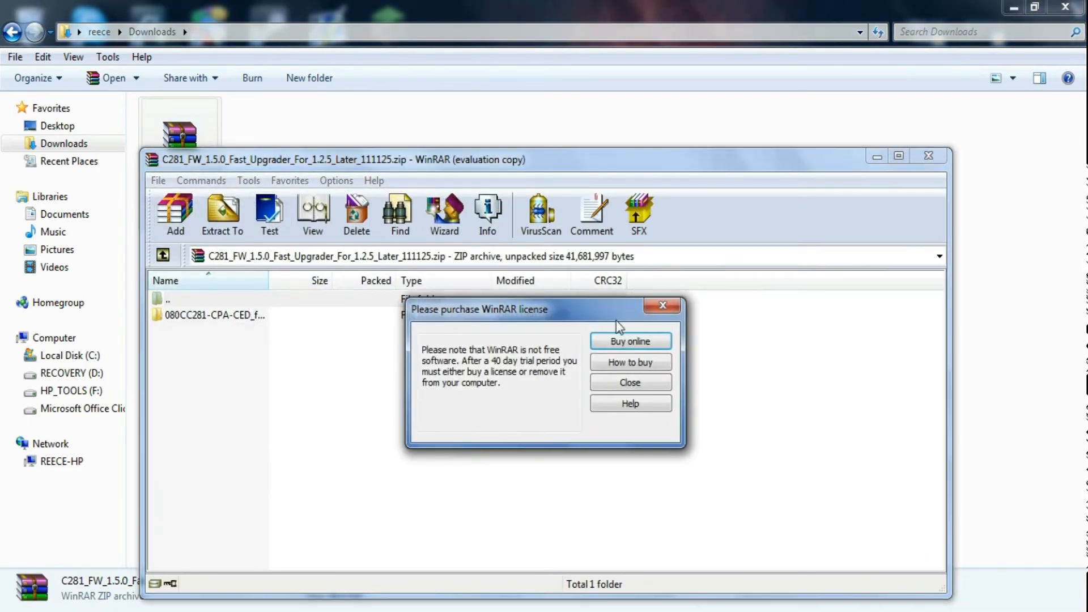
click(629, 382)
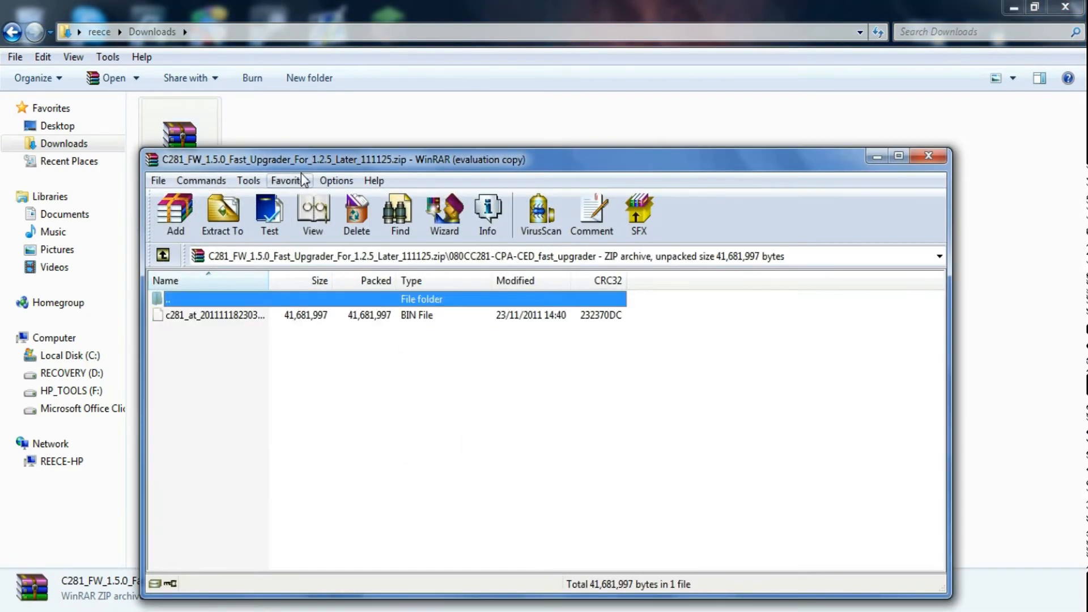
drag(547, 160, 270, 12)
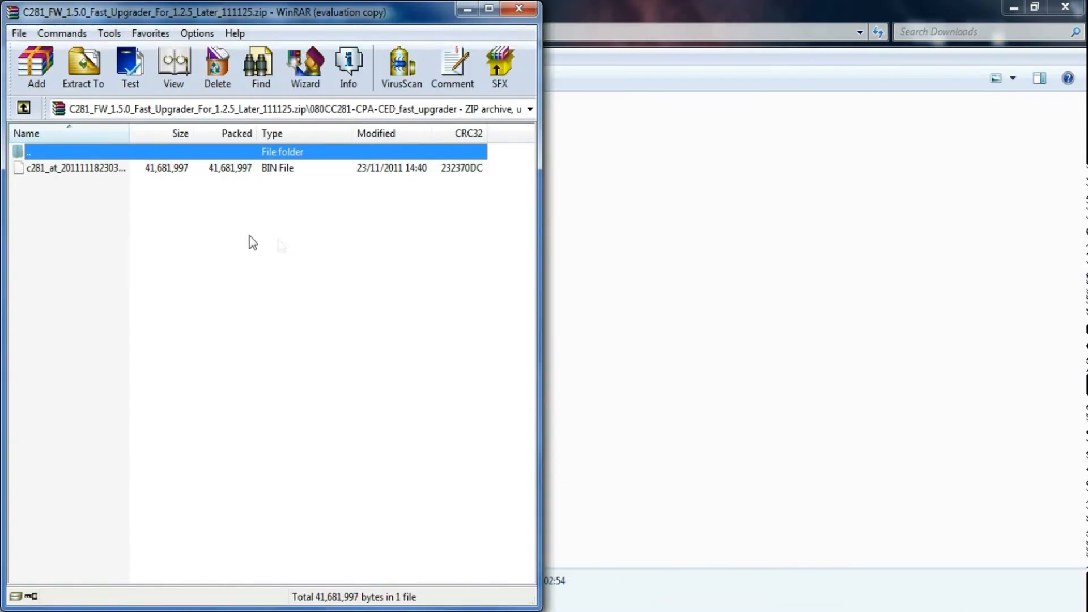
click(75, 168)
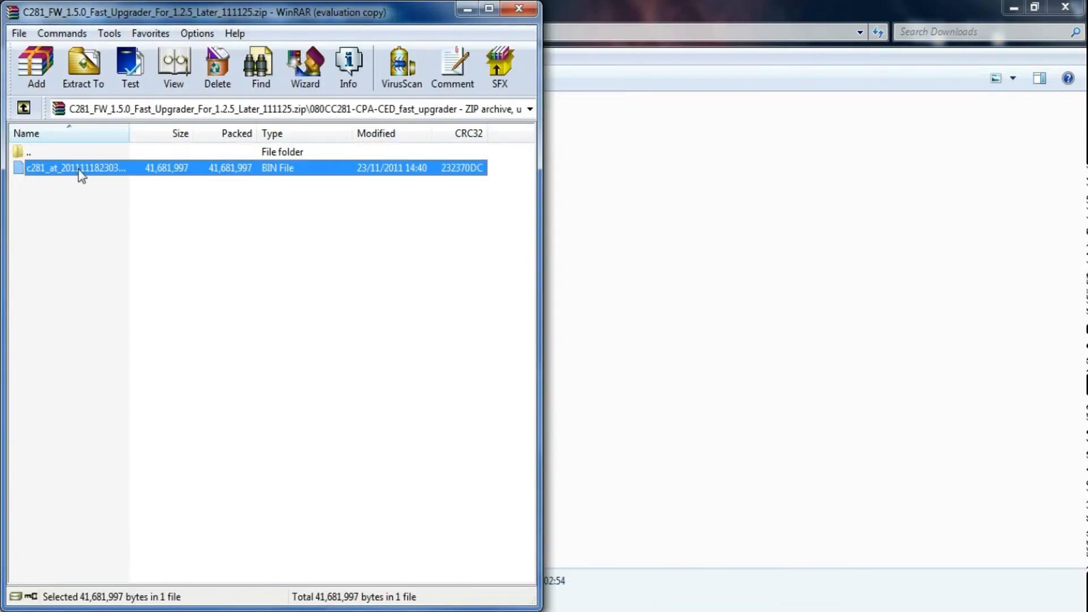
click(519, 9)
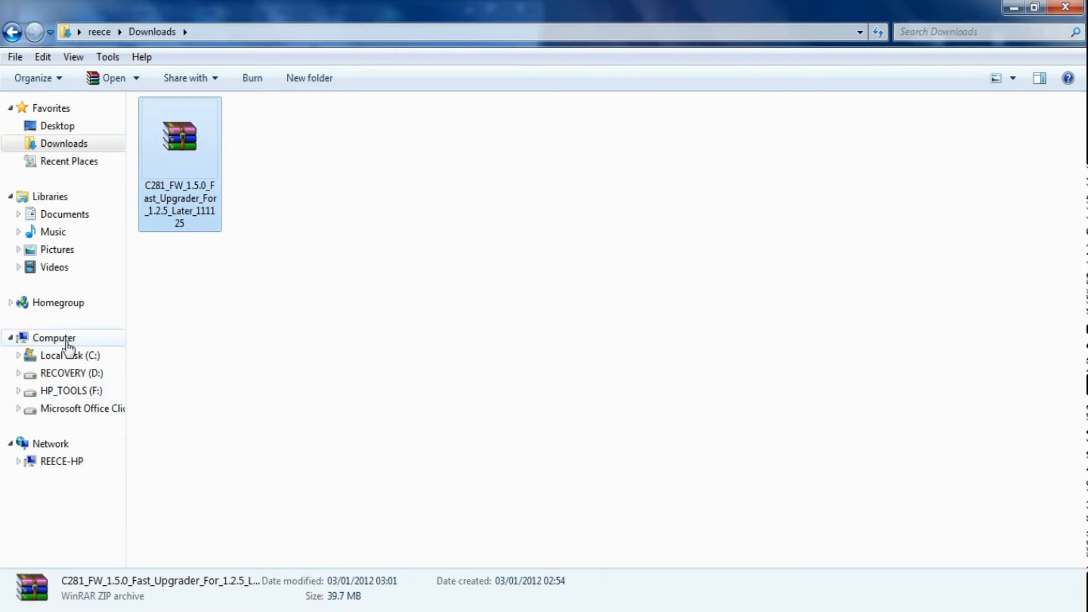
Browse from Computer to Removable Disk (H:) without scanning and view its empty folder.
click(53, 338)
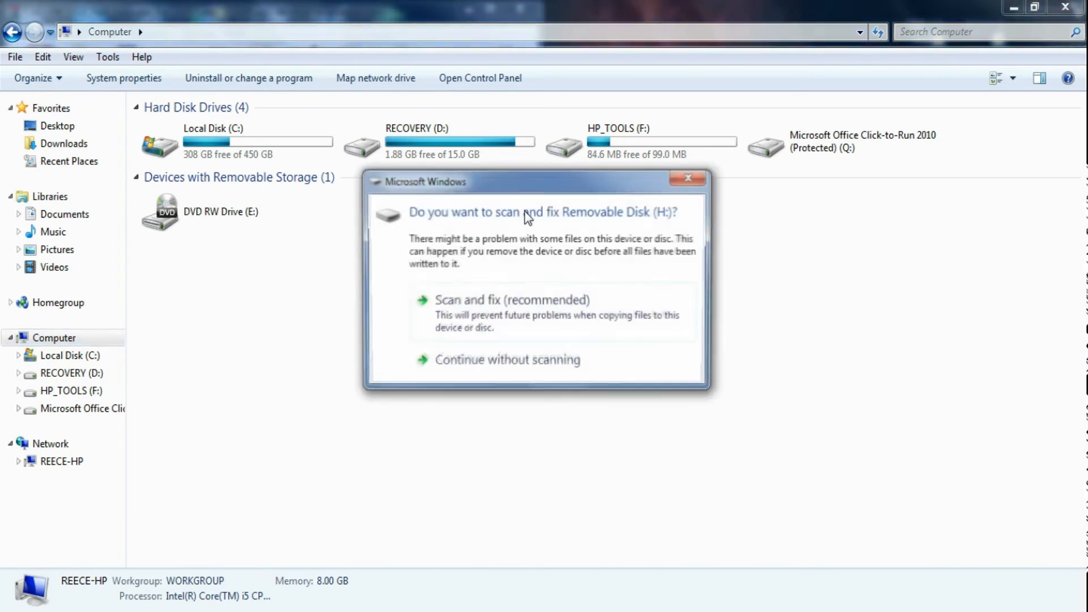
click(508, 359)
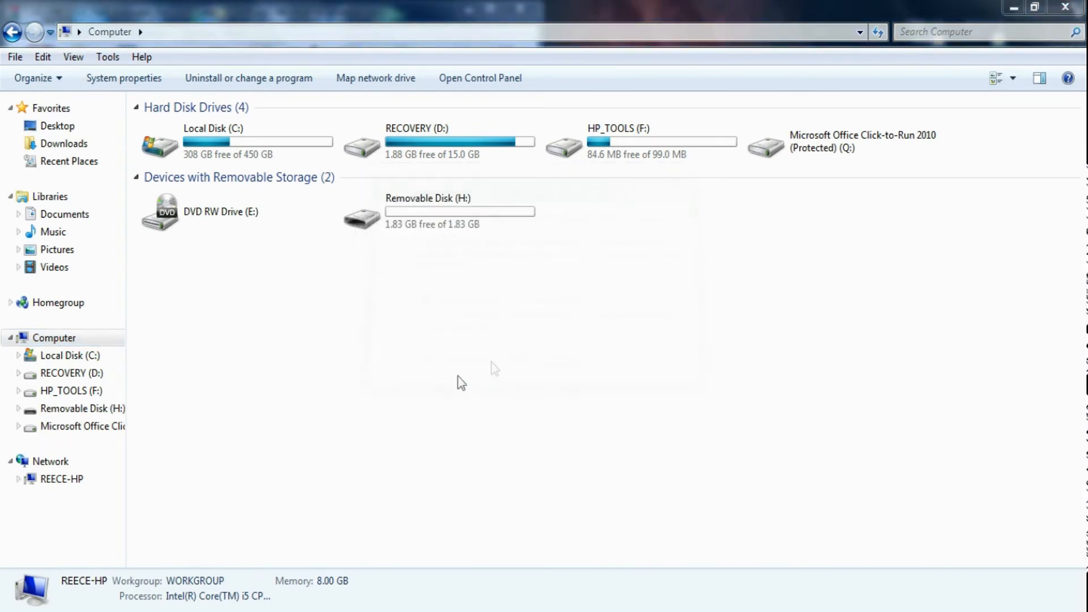
double_click(360, 212)
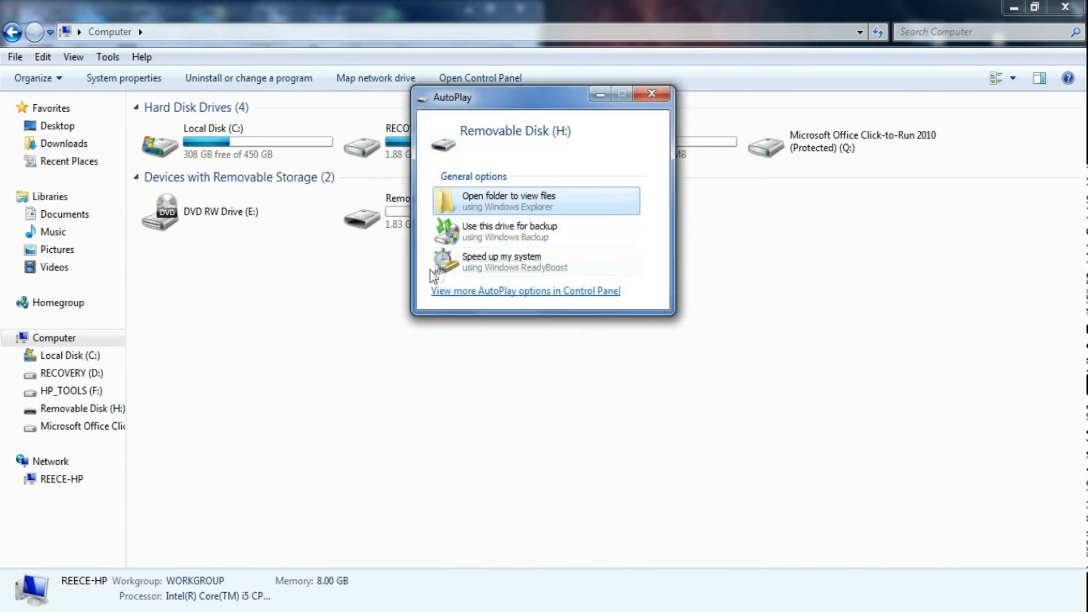
click(507, 201)
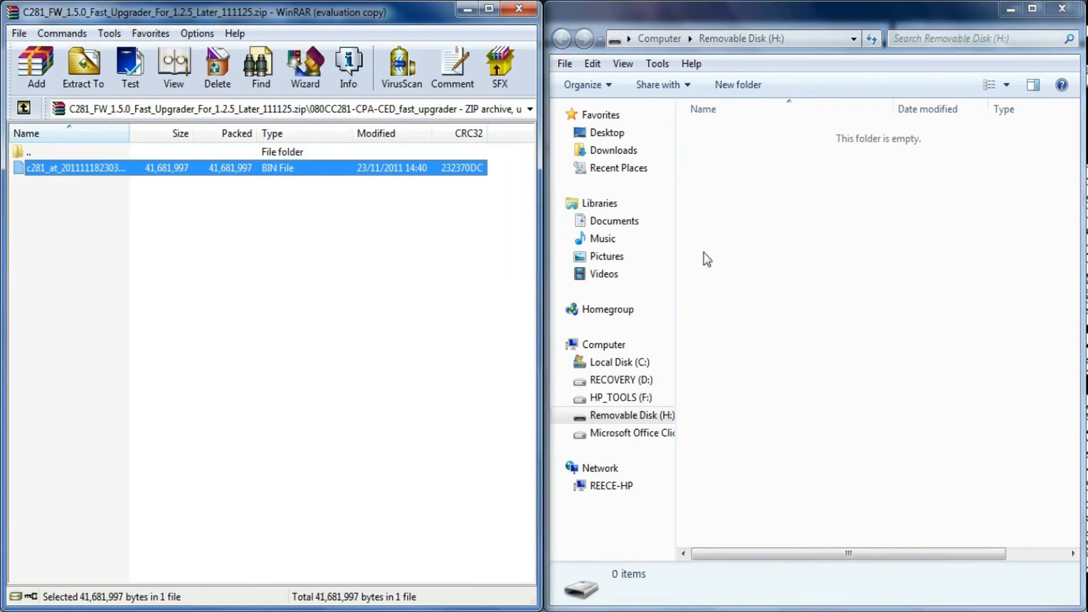
mouse_move(752, 203)
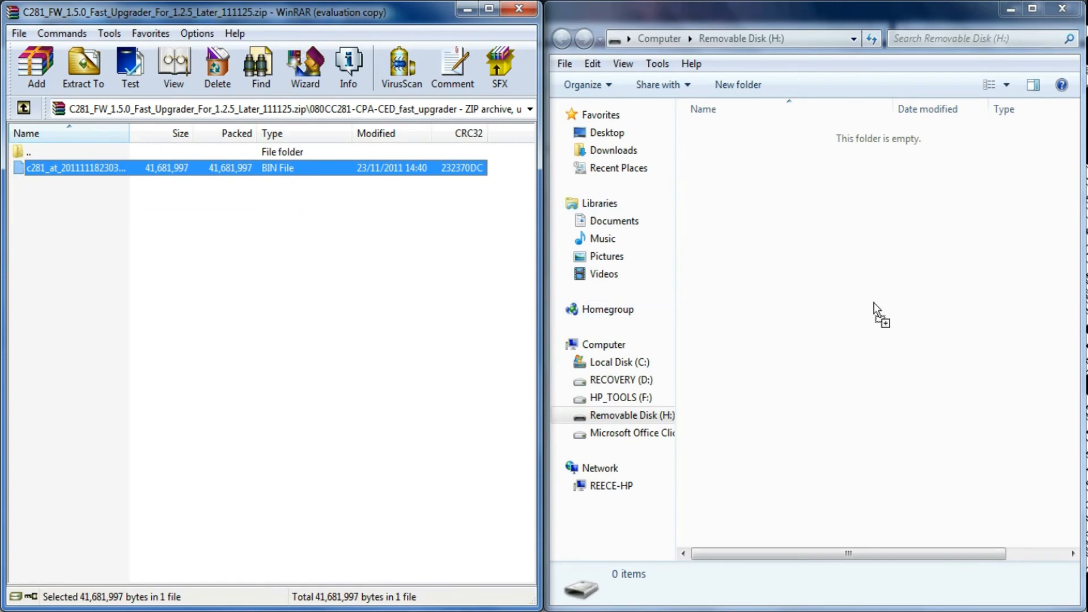
mouse_move(388, 343)
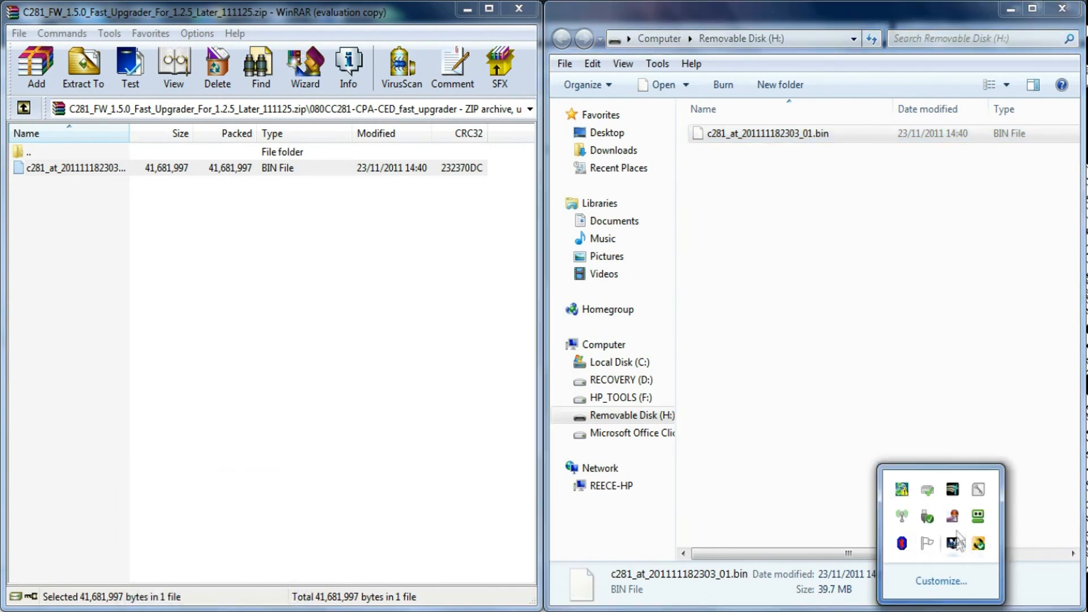
right_click(953, 543)
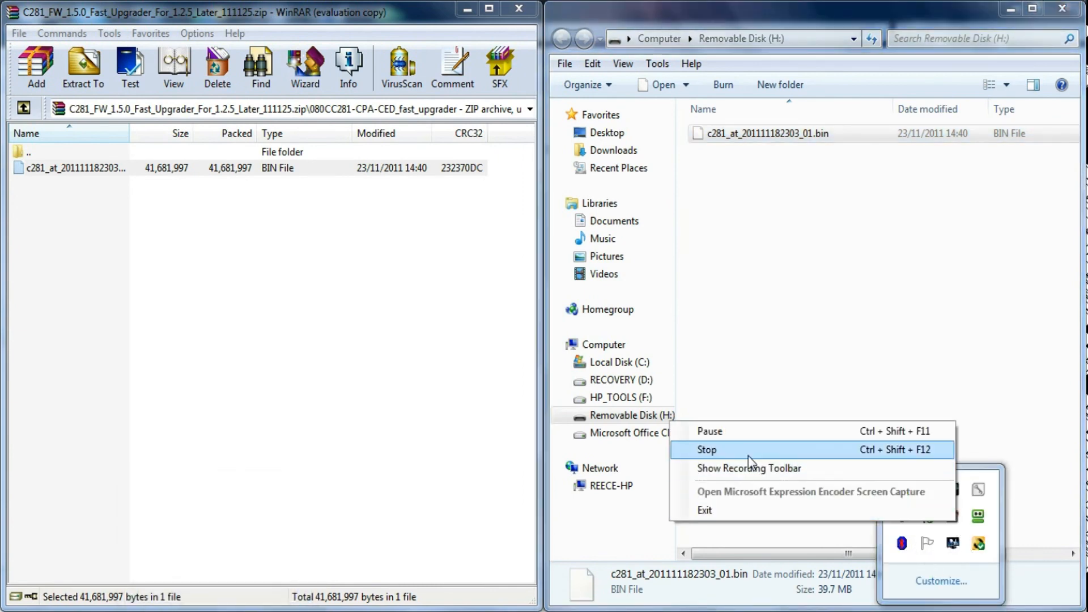